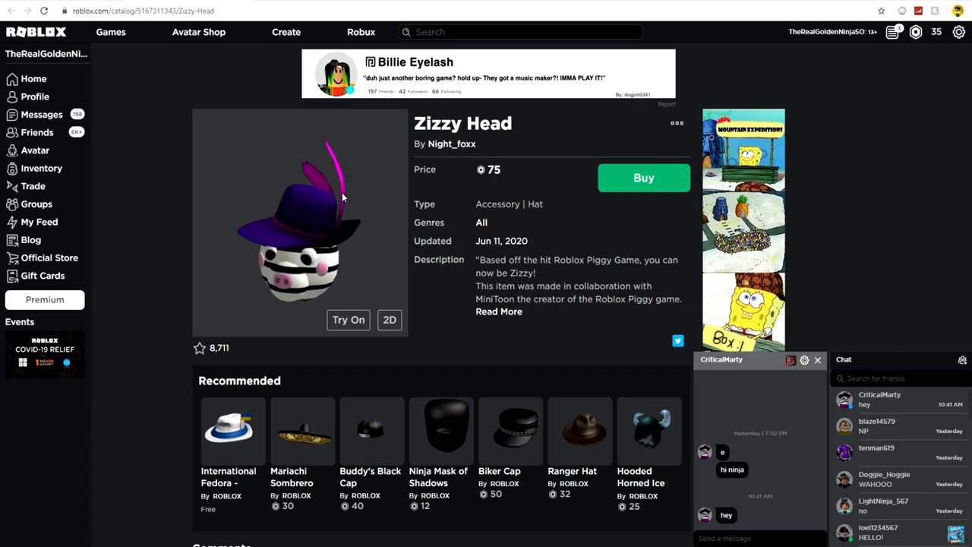
Confirm the 75 Robux purchase of the Zizzy Head hat so it shows as owned.
{"action": "left_click", "coordinate": [644, 177]}
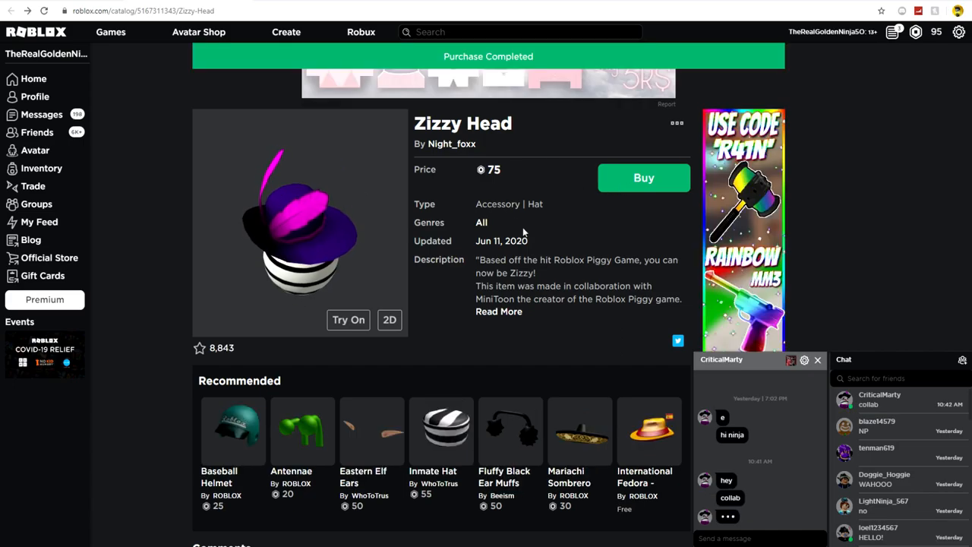
{"action": "left_click", "coordinate": [644, 176]}
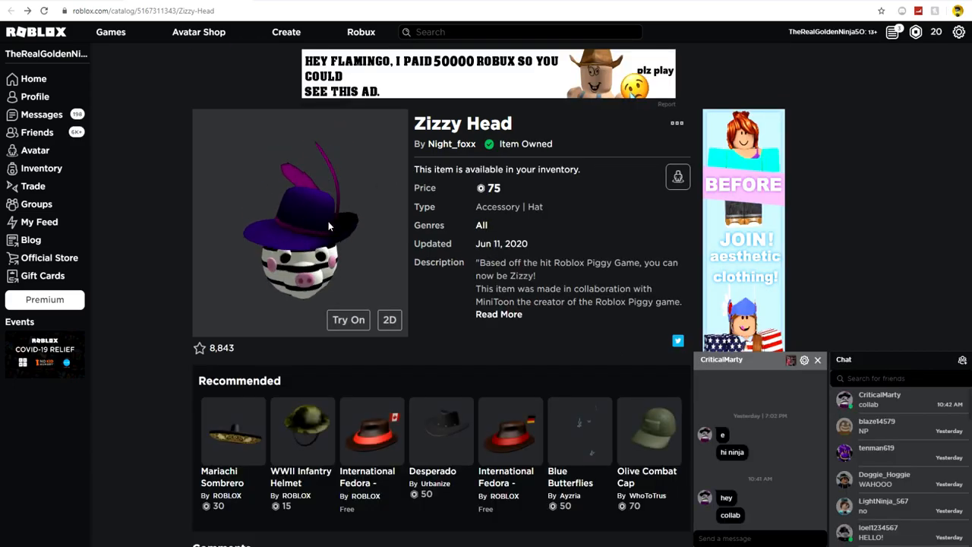
Try the Zizzy Head hat on the avatar in the item preview.
{"action": "left_click", "coordinate": [348, 319]}
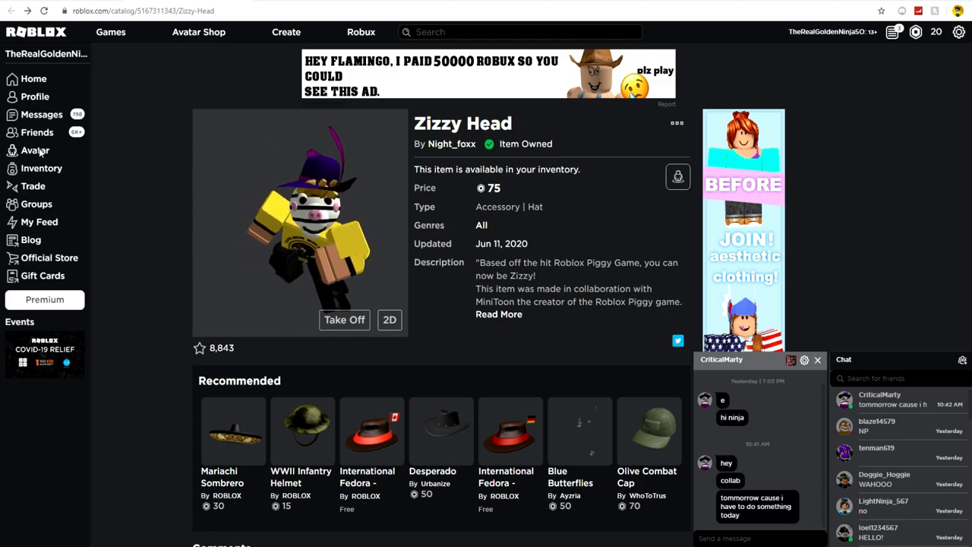
In the Avatar Editor, filter to owned hats and wear the Zizzy Head.
{"action": "left_click", "coordinate": [35, 150]}
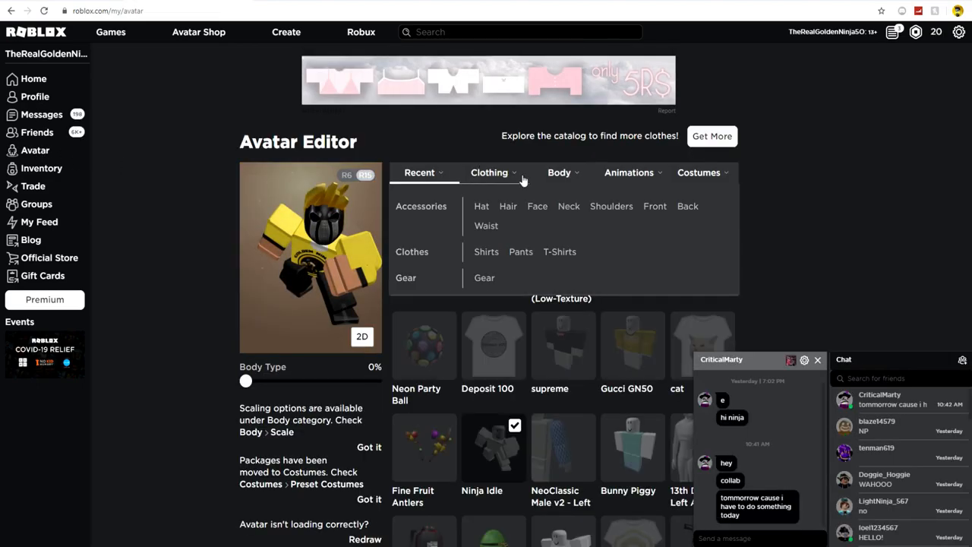
{"action": "left_click", "coordinate": [419, 171]}
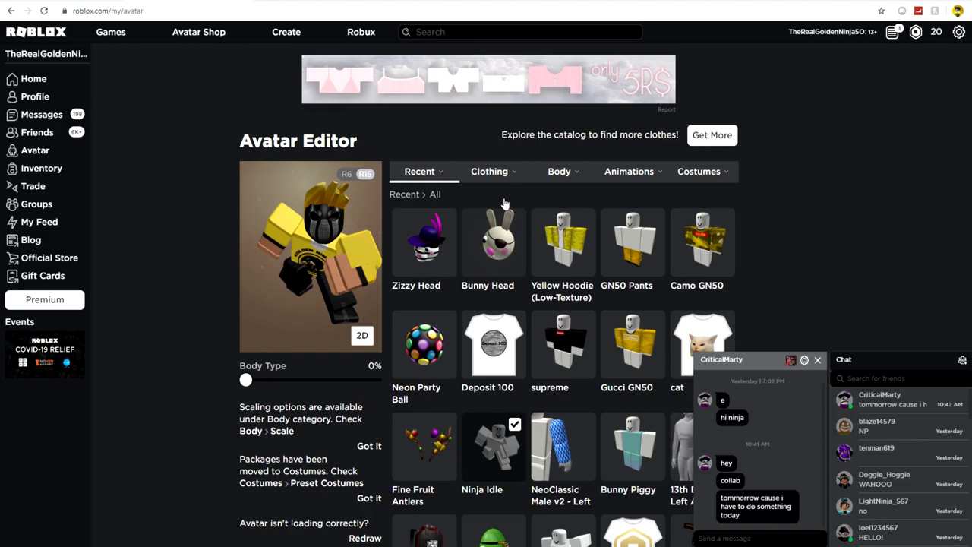
{"action": "left_click", "coordinate": [489, 172]}
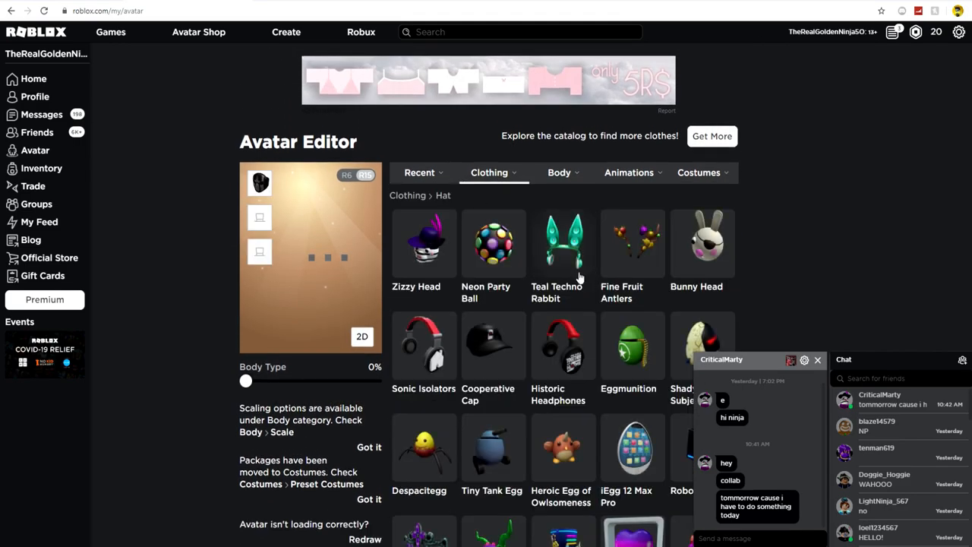
{"action": "left_click", "coordinate": [422, 243]}
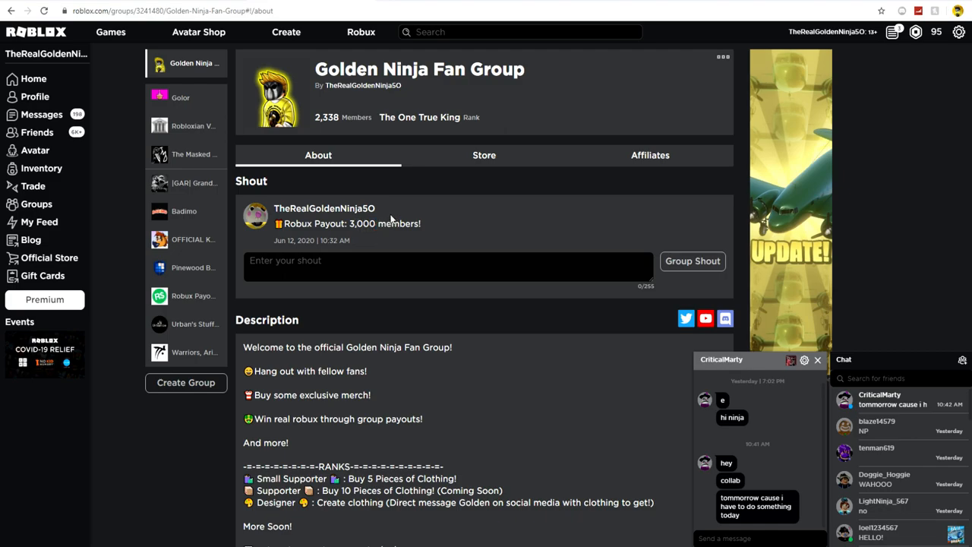
{"action": "mouse_move", "coordinate": [392, 215]}
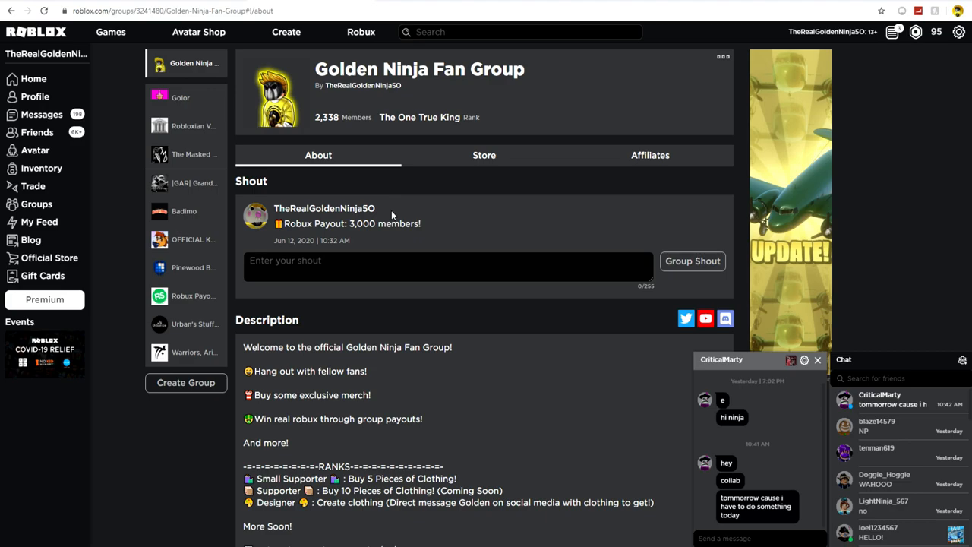
{"action": "mouse_move", "coordinate": [368, 222]}
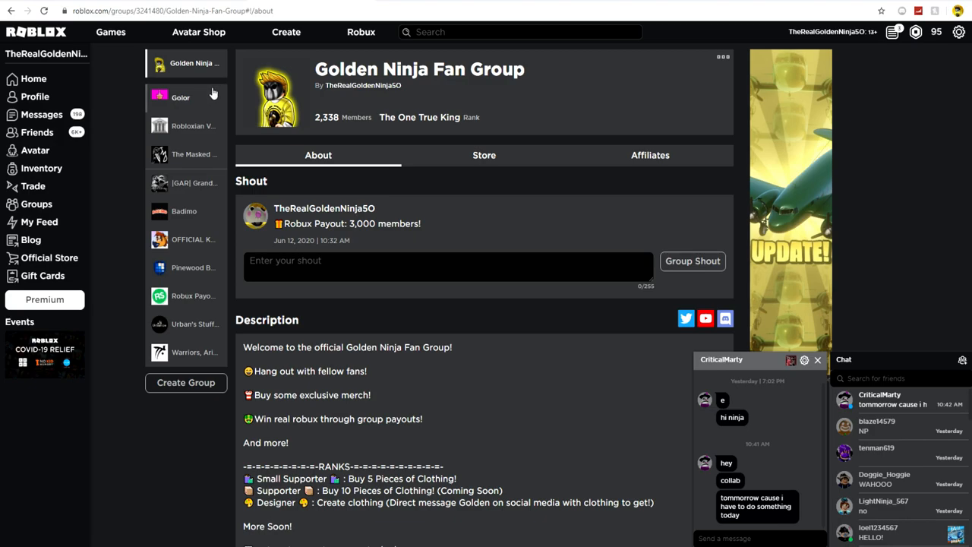
{"action": "mouse_move", "coordinate": [207, 93]}
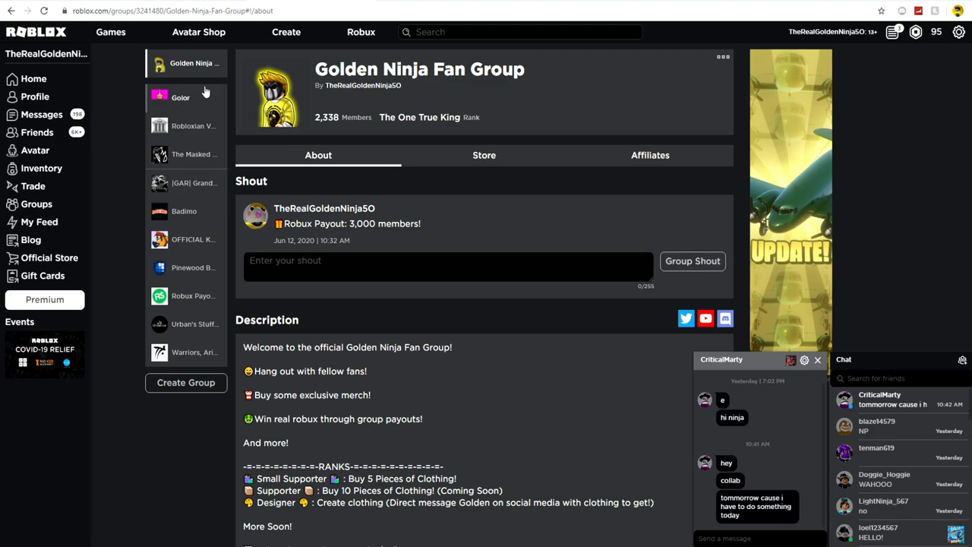